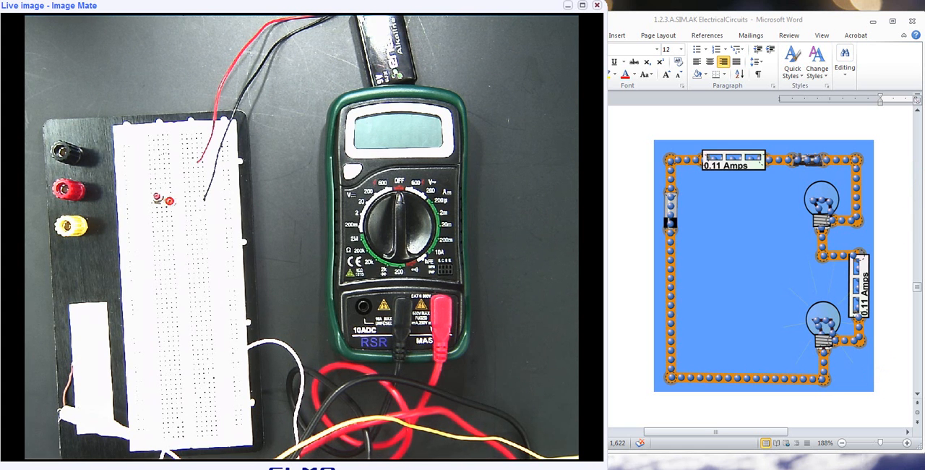
click(821, 328)
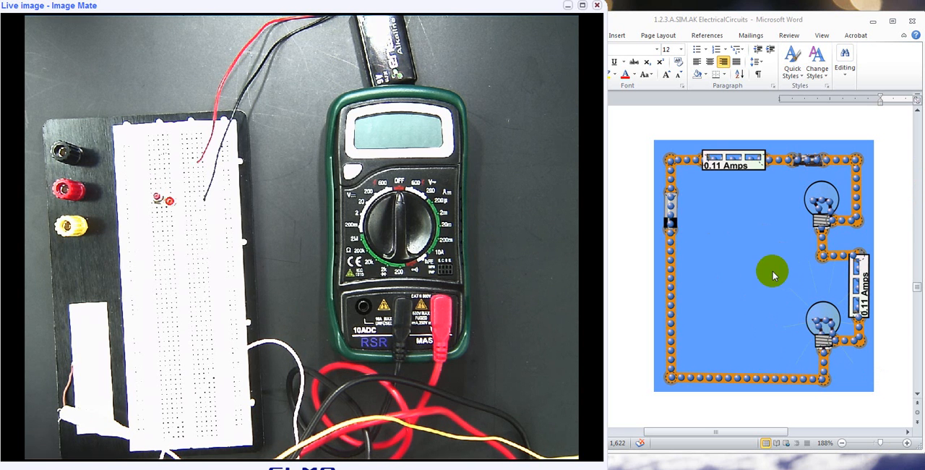
mouse_move(761, 281)
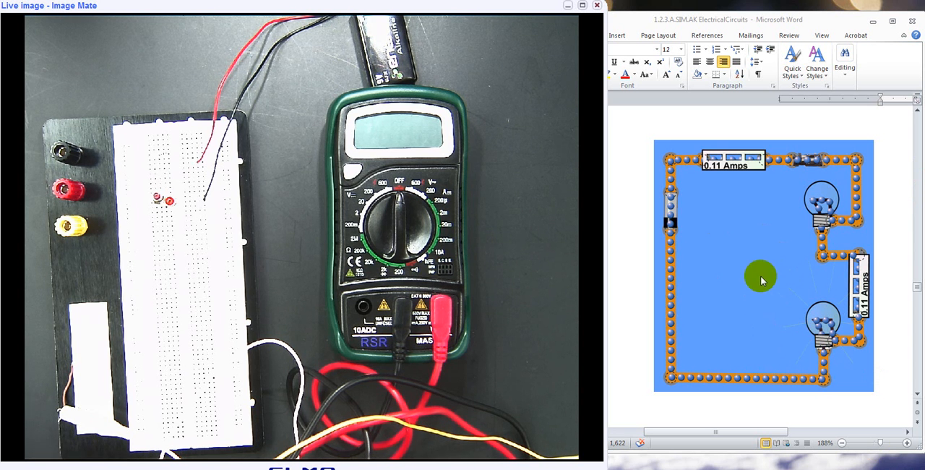